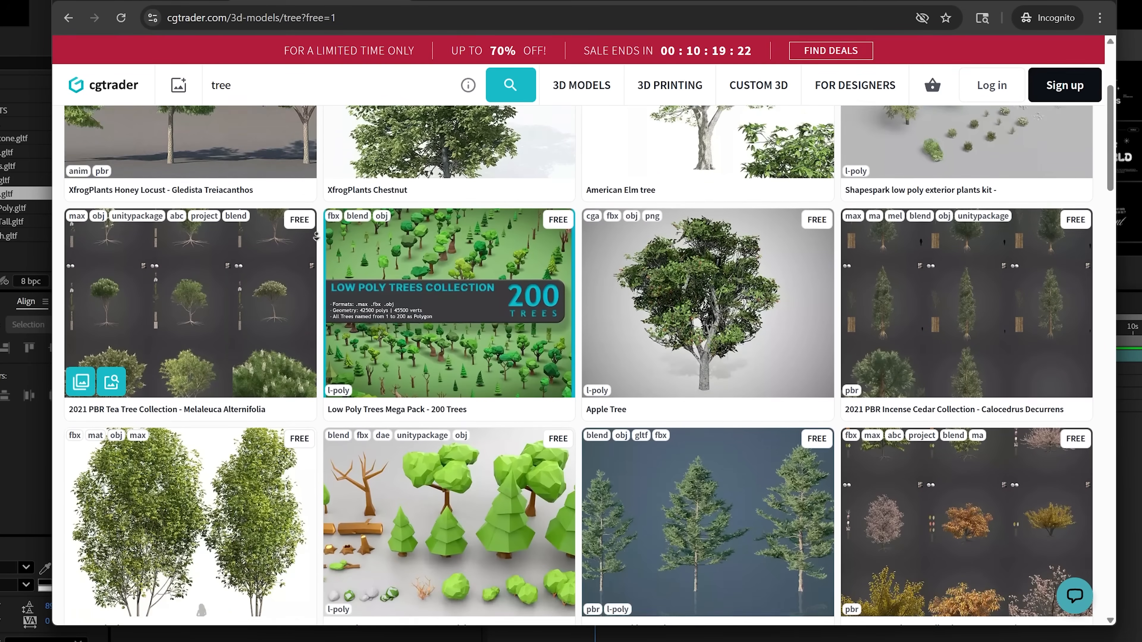
# - Search CGTrader for 'train' models in place of the tree results
pyautogui.write('train')
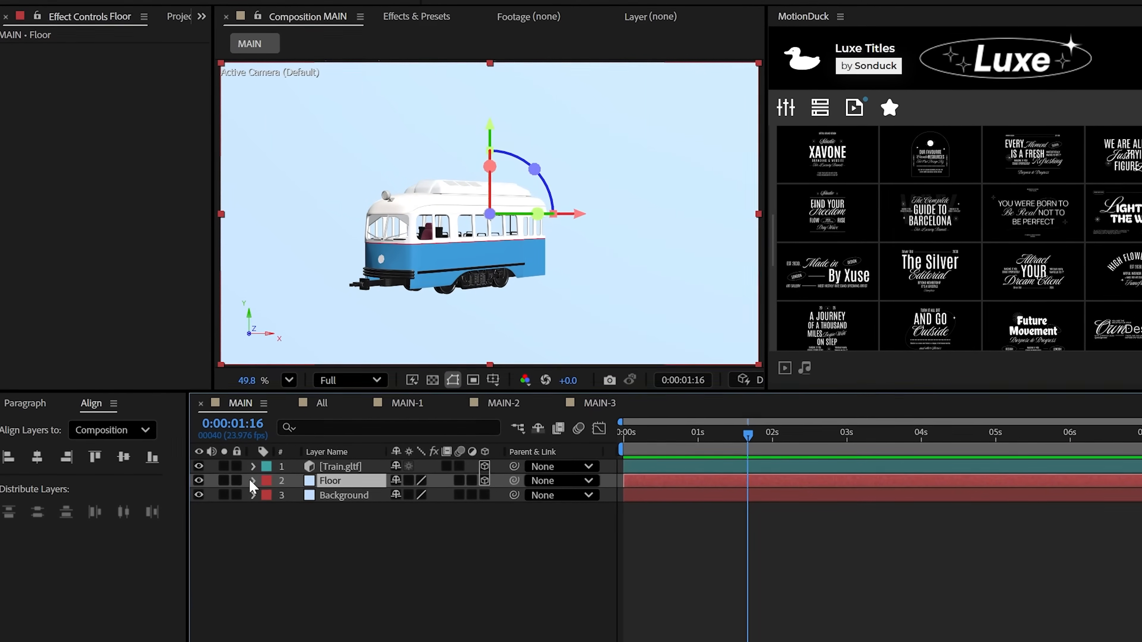
# - Create a new Environment light in the MAIN comp so the train casts soft floor shadows
pyautogui.click(252, 481)
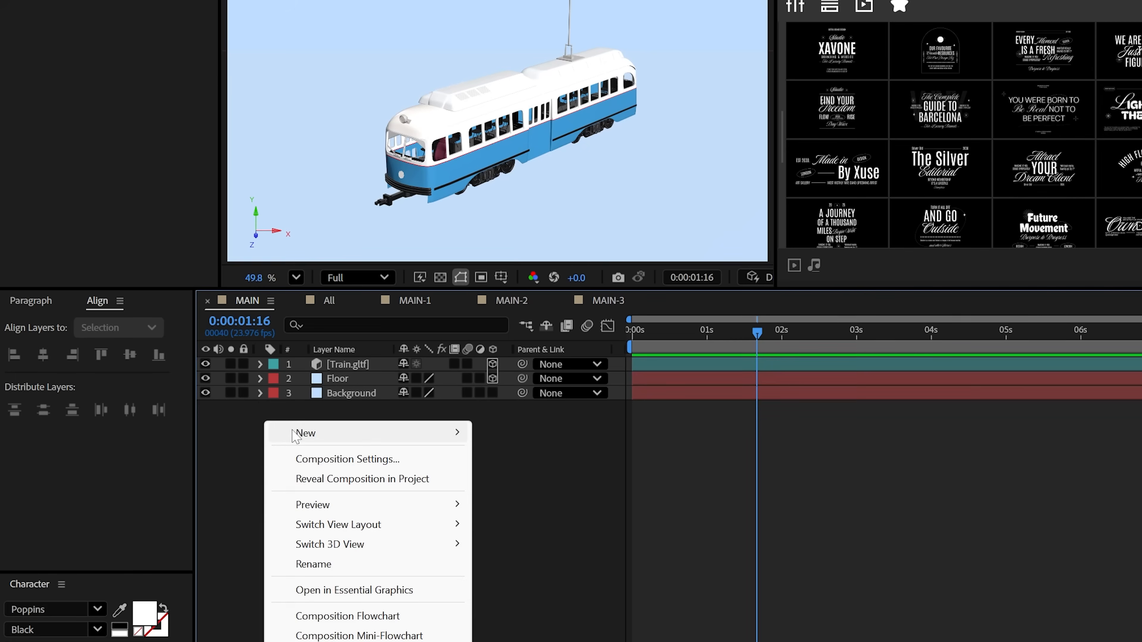
pyautogui.click(289, 208)
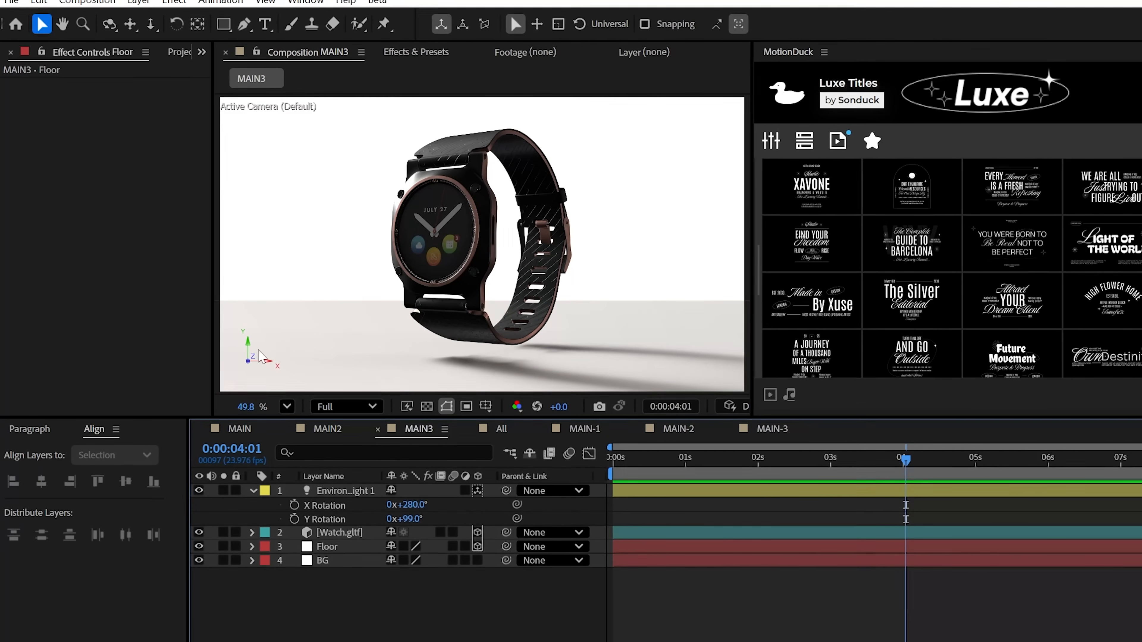
# - Review the MAIN3 and MAIN2 scenes and the white Floor solid's settings
pyautogui.click(236, 428)
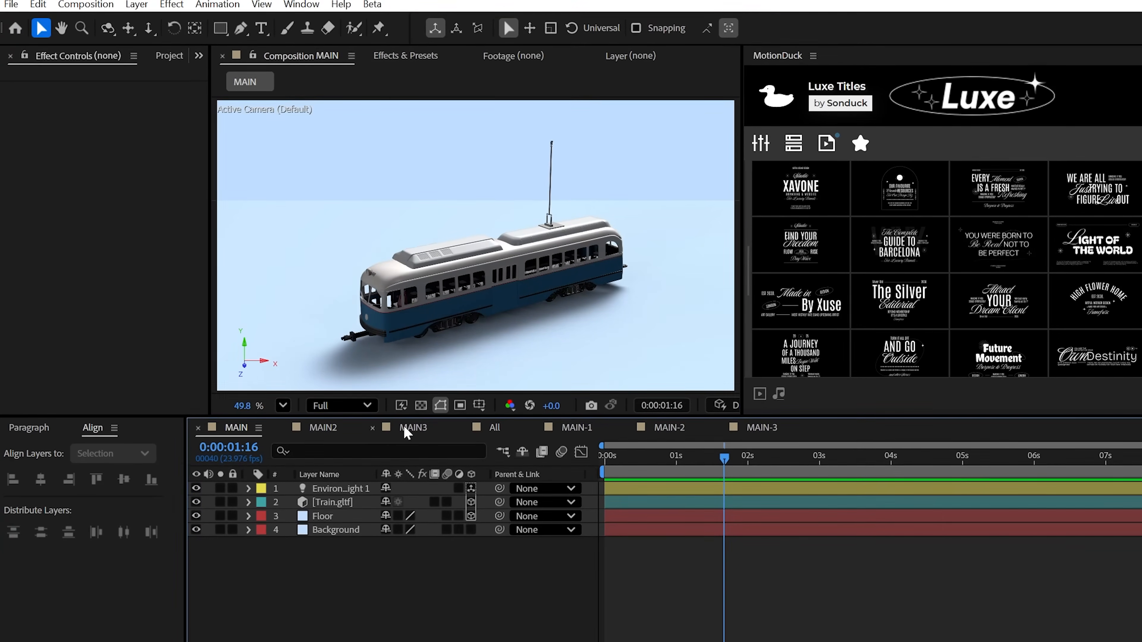
pyautogui.click(412, 428)
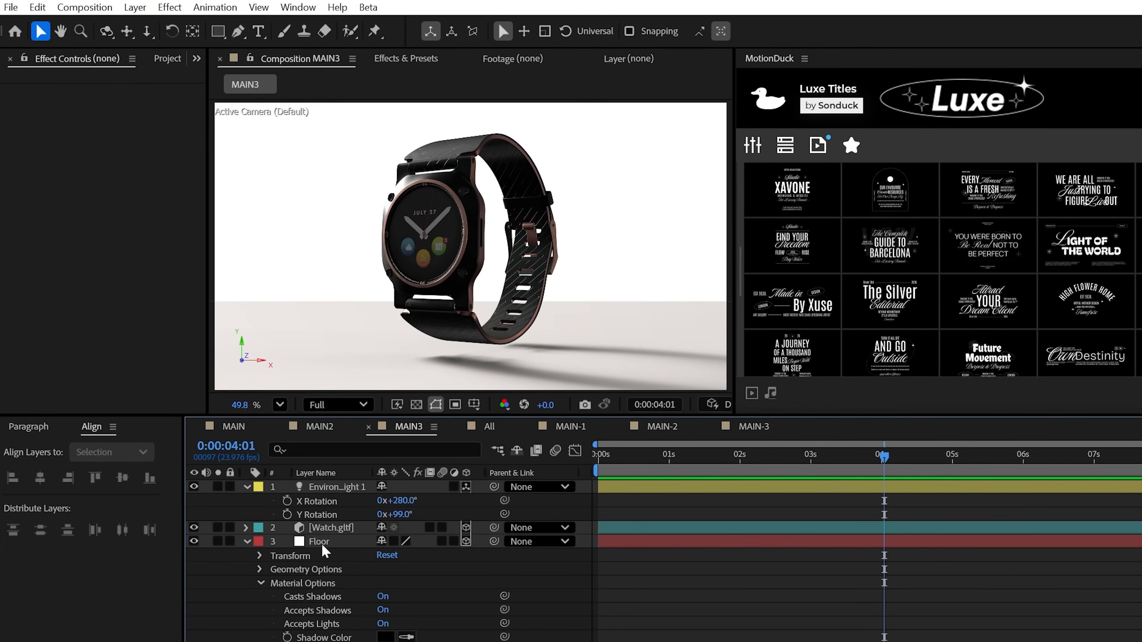
pyautogui.scroll(-3)
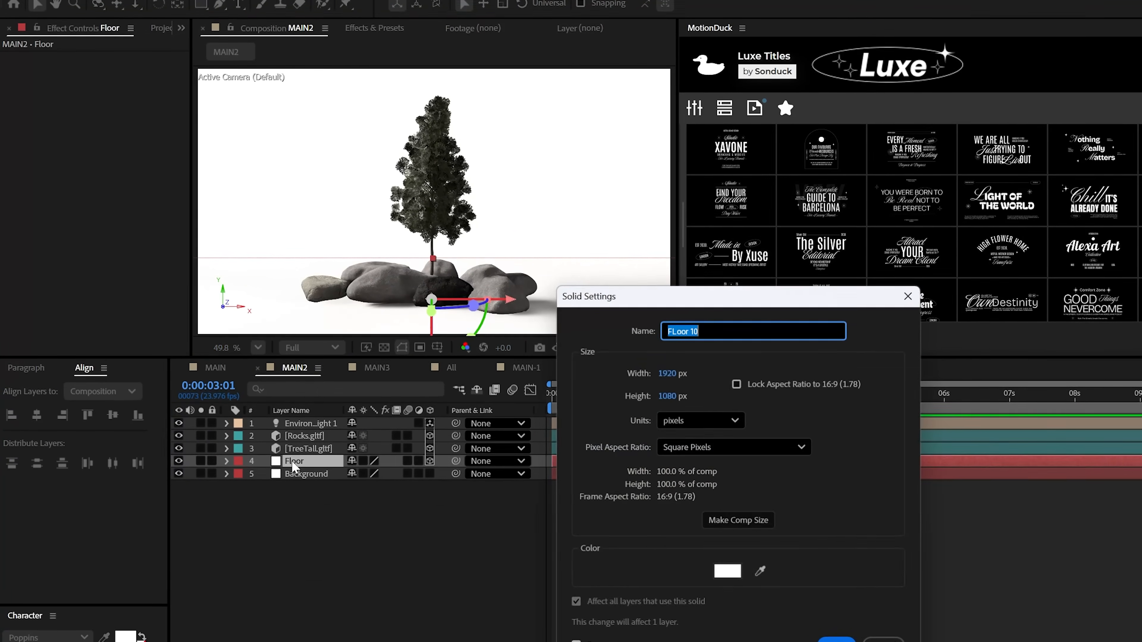
# - Create a pale blue-grey solid just above the Background layer in MAIN2
pyautogui.click(726, 571)
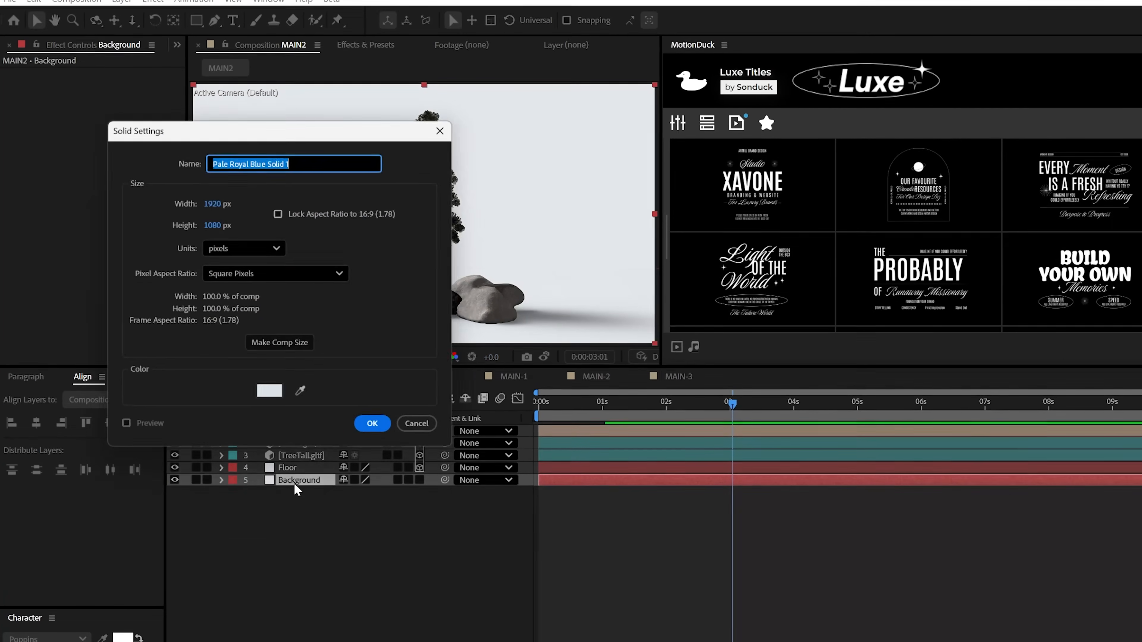
pyautogui.click(371, 422)
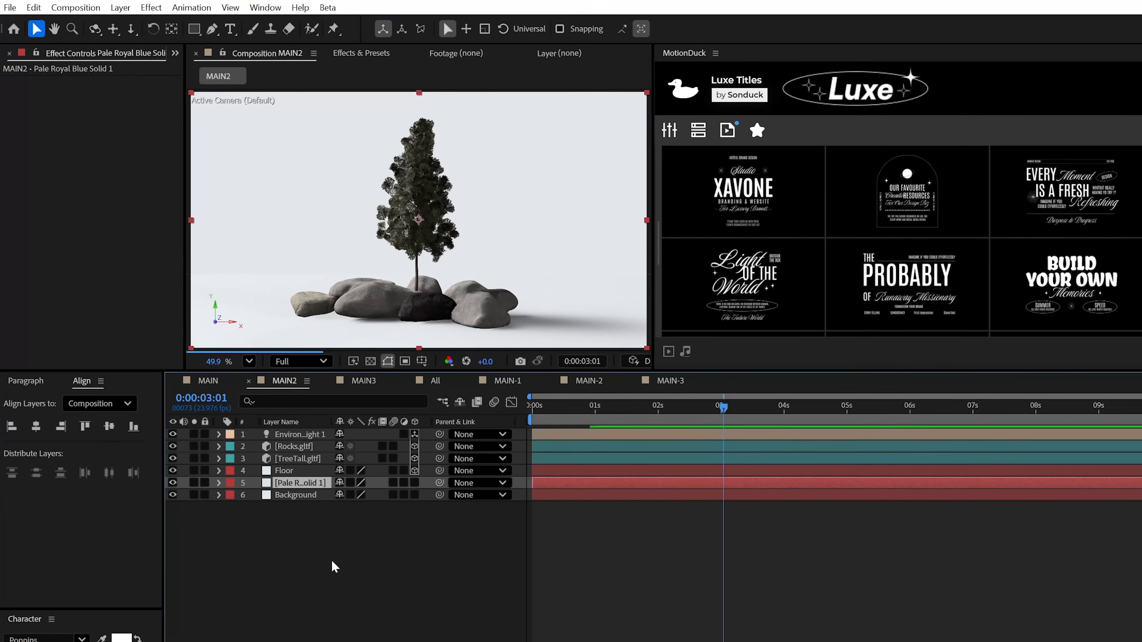
pyautogui.click(447, 380)
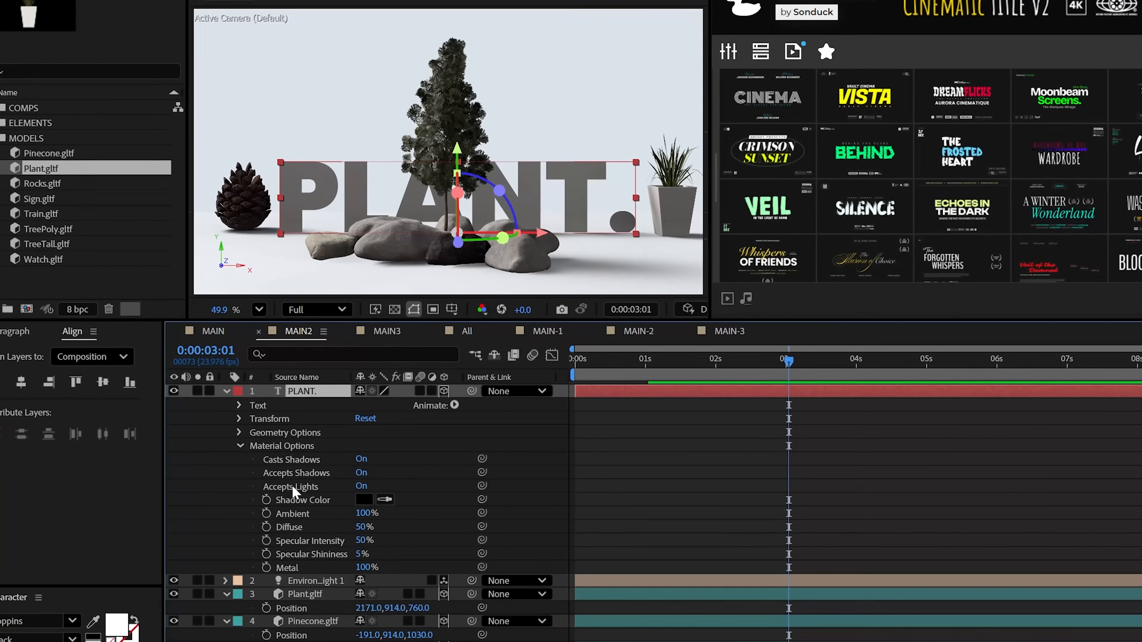
# - Set the 3D 'PLANT.' title's Material Options so it accepts lights
pyautogui.click(361, 484)
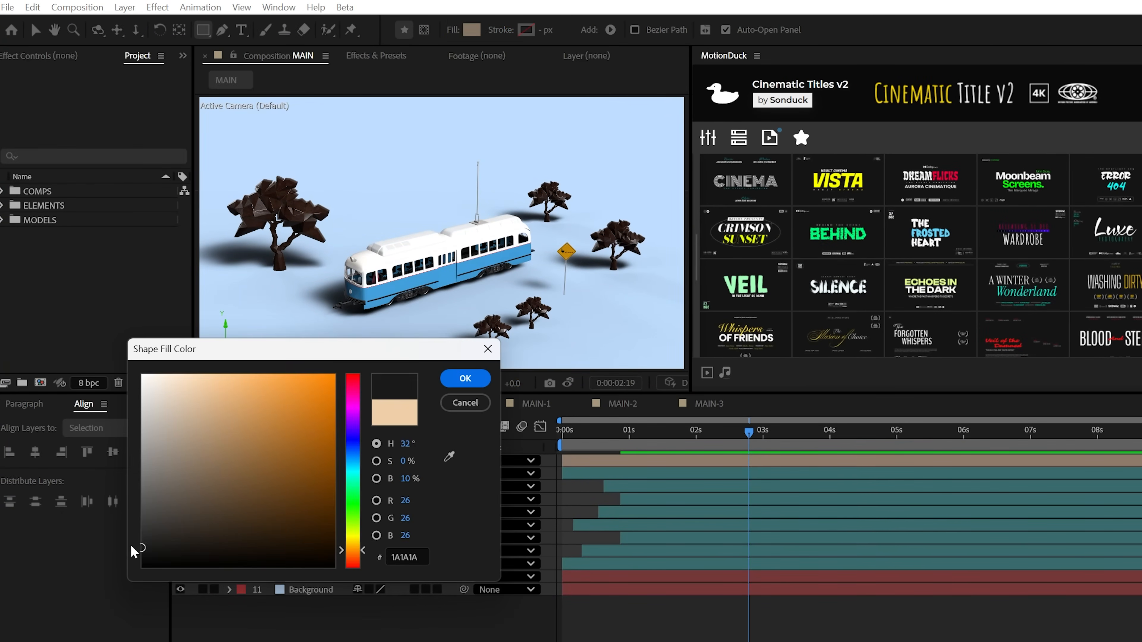
# - Fill the track rectangle with #1A1A1A and add a Repeater to form a row of sleepers
pyautogui.click(464, 379)
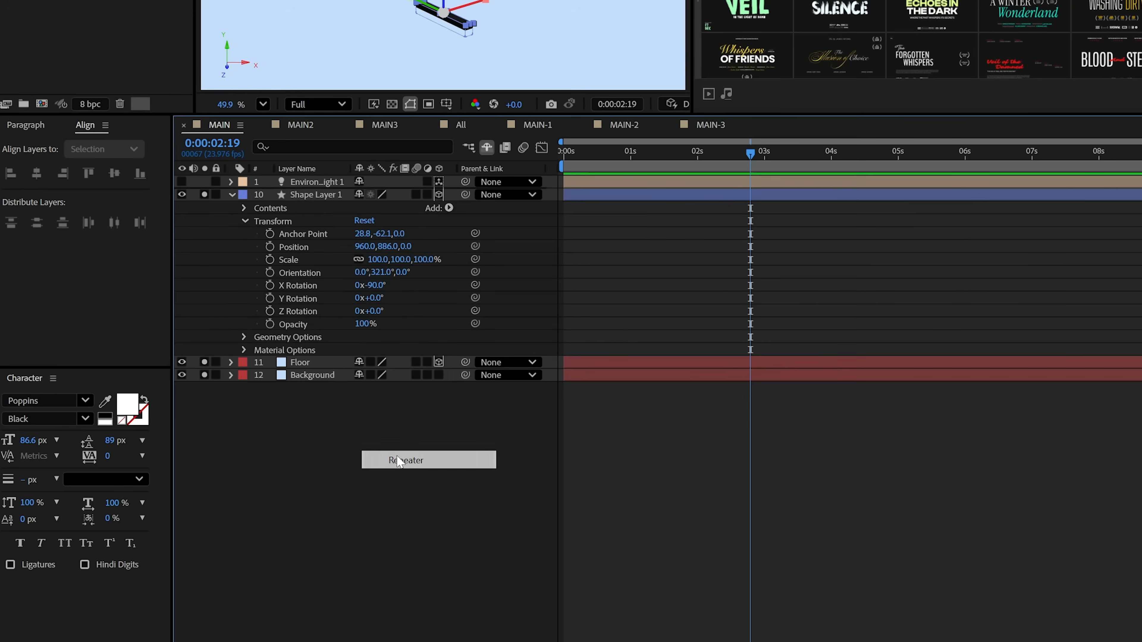
pyautogui.click(428, 459)
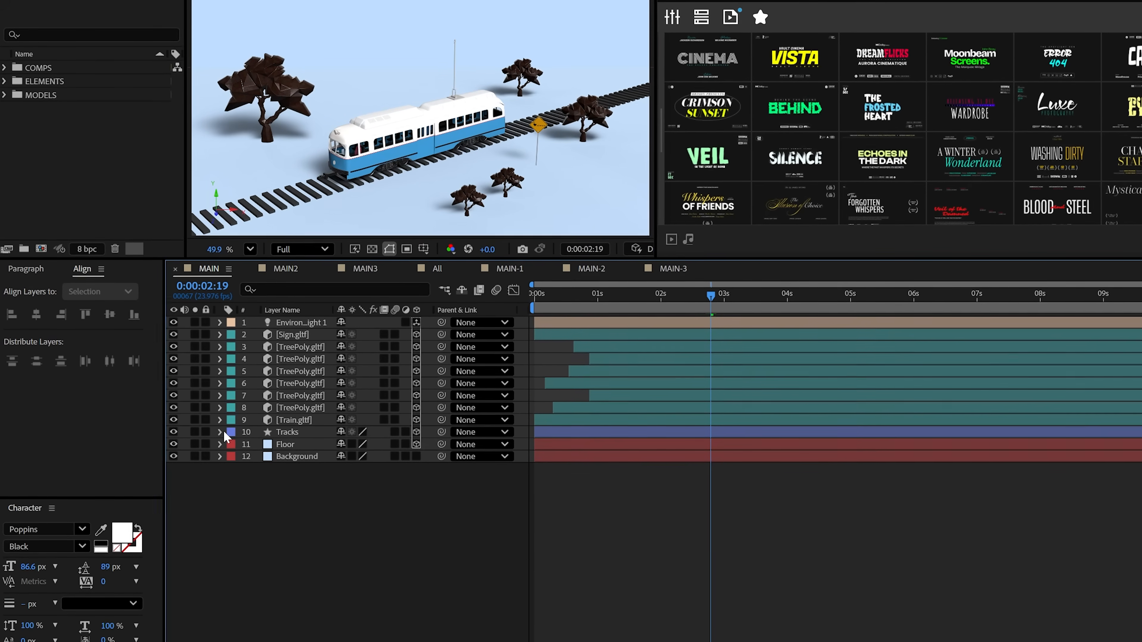
# - Keyframe Train.gltf's Anchor Point Z so the train travels along the tracks
pyautogui.click(219, 431)
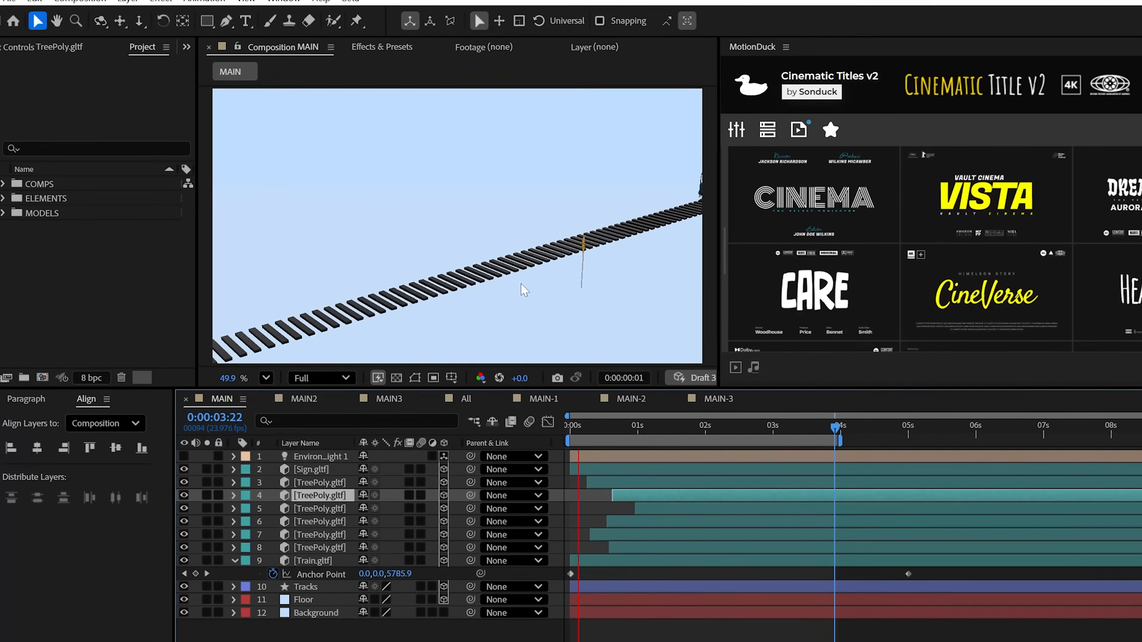
pyautogui.click(466, 399)
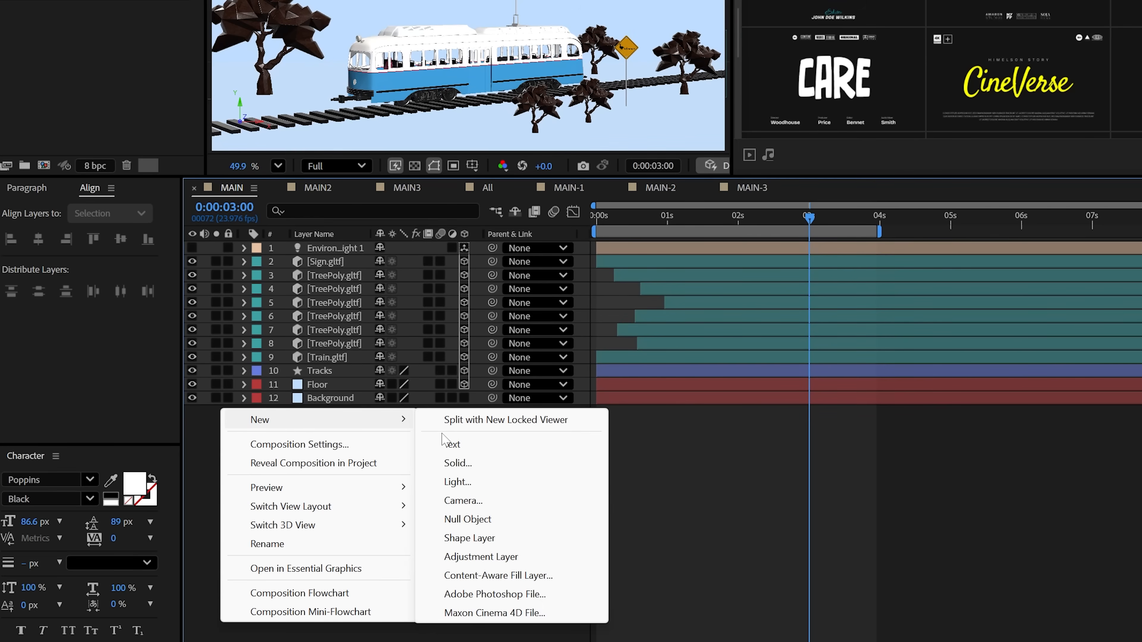
# - Add Camera 1 to the train scene and keyframe the plant scene camera's position
pyautogui.click(463, 500)
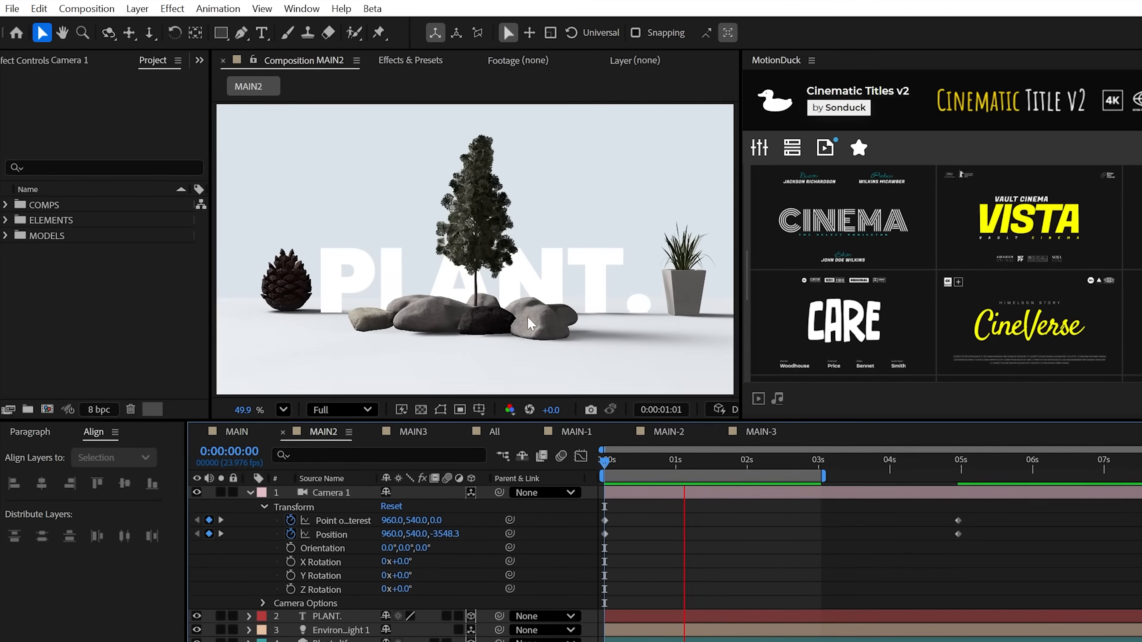
pyautogui.click(496, 431)
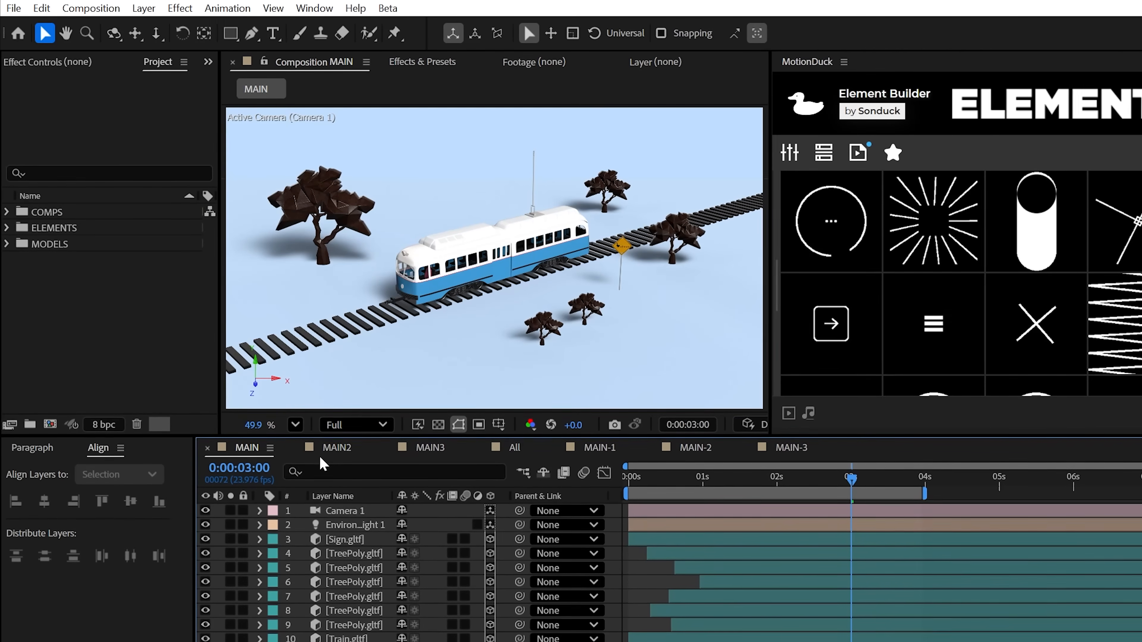
# - Bring the project's HDRI images in and set Studio_Softboxes_And_Lamp.hdr as the environment light source
pyautogui.click(430, 447)
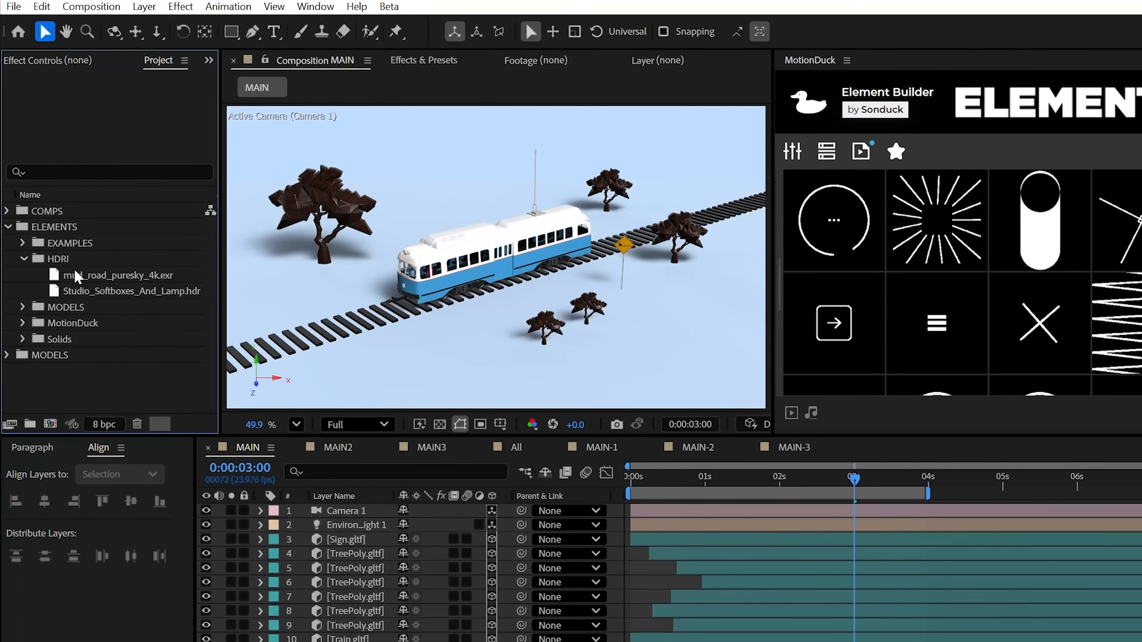
pyautogui.click(131, 291)
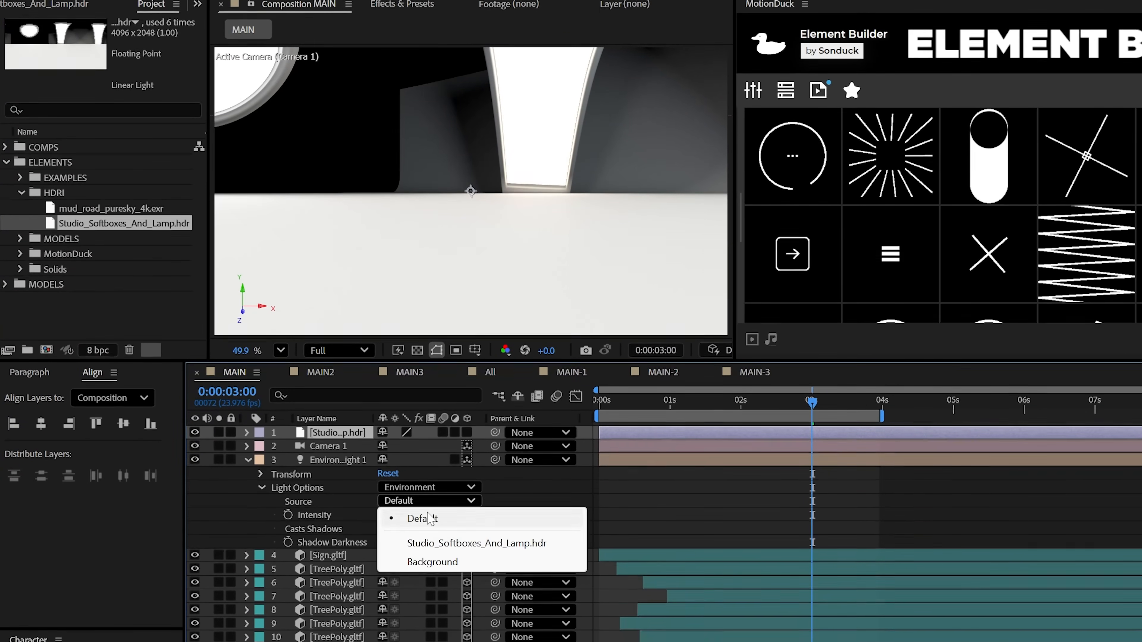
pyautogui.click(476, 543)
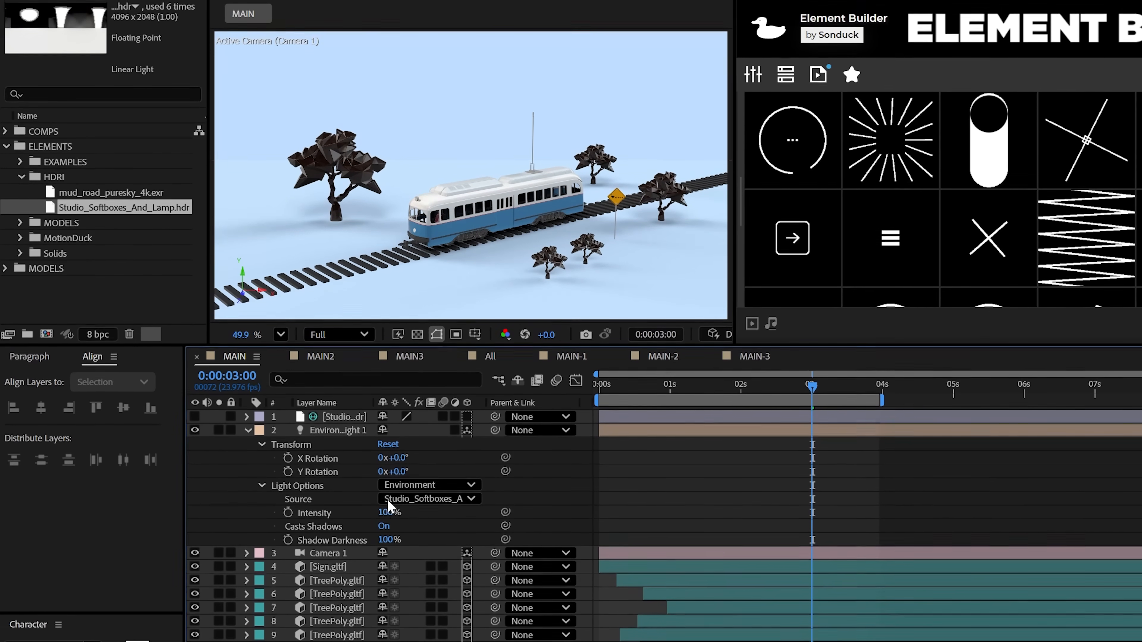
# - Adjust the plant scene environment light's Y Rotation
pyautogui.click(320, 356)
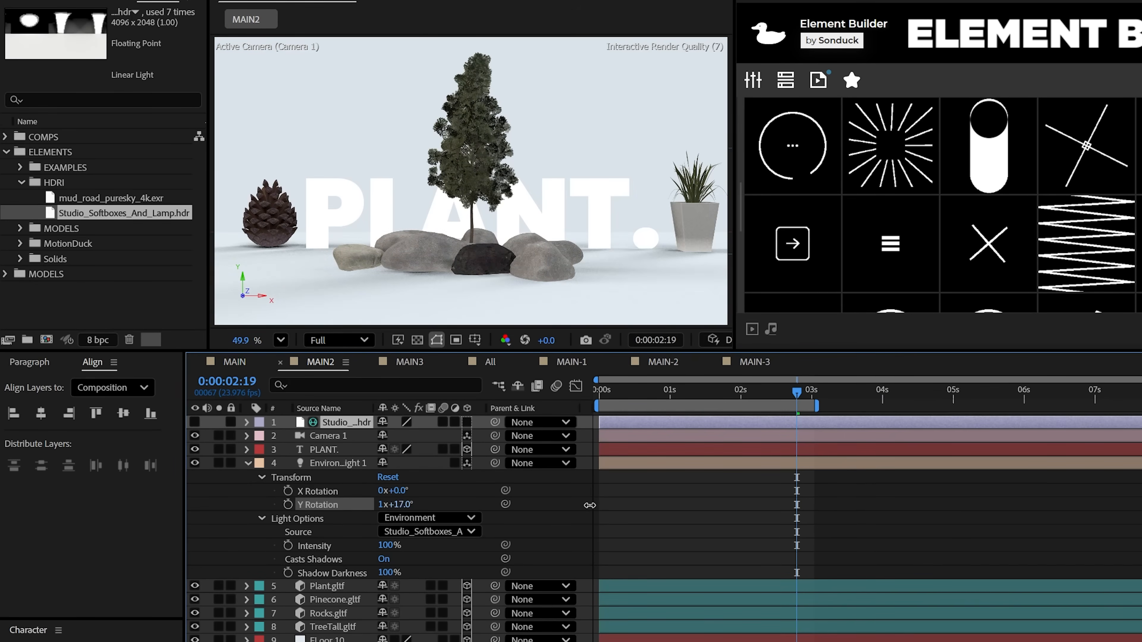
pyautogui.click(409, 362)
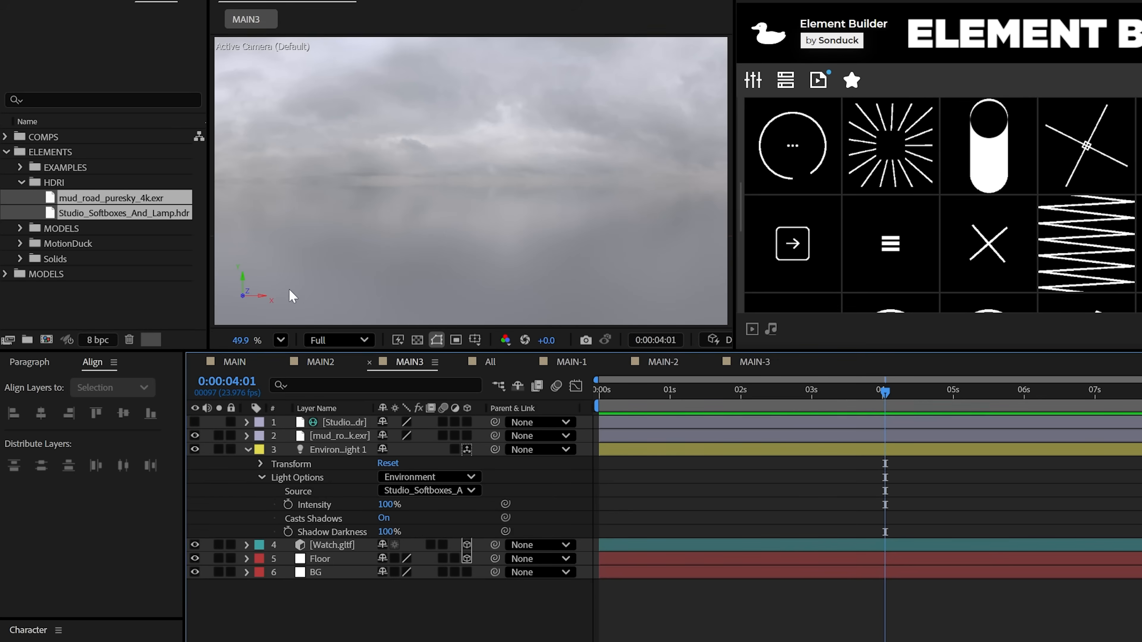
# - Spin the watch scene's environment light X Rotation with time*20+200 and add a camera
pyautogui.click(428, 490)
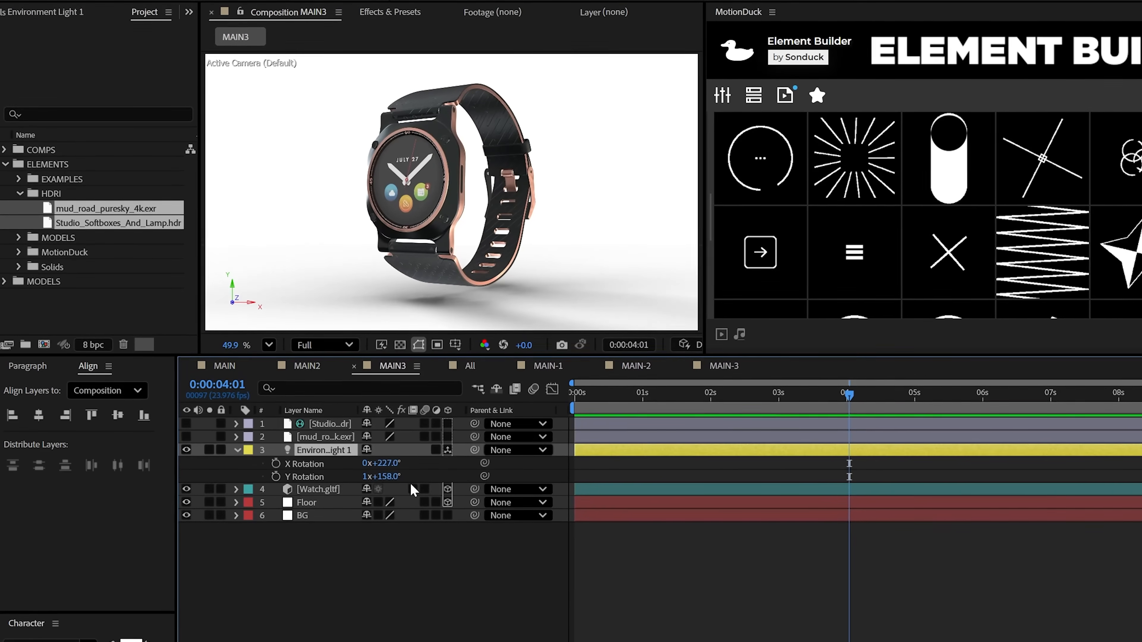
pyautogui.click(236, 450)
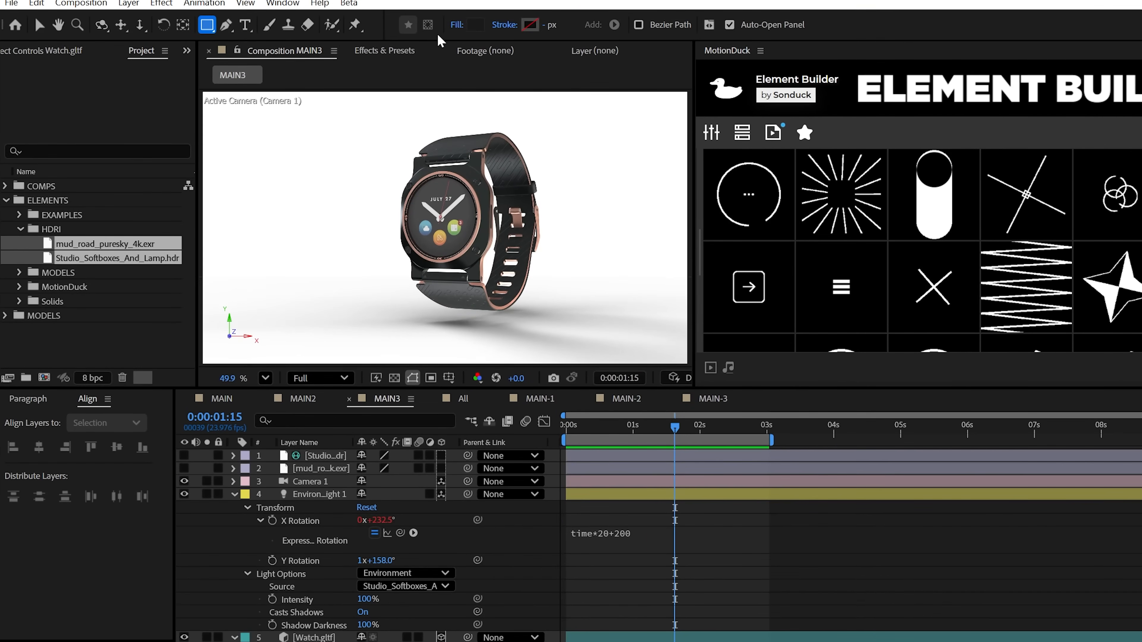
# - Draw the promo panel rectangle with peach fill #FFA560
pyautogui.click(474, 24)
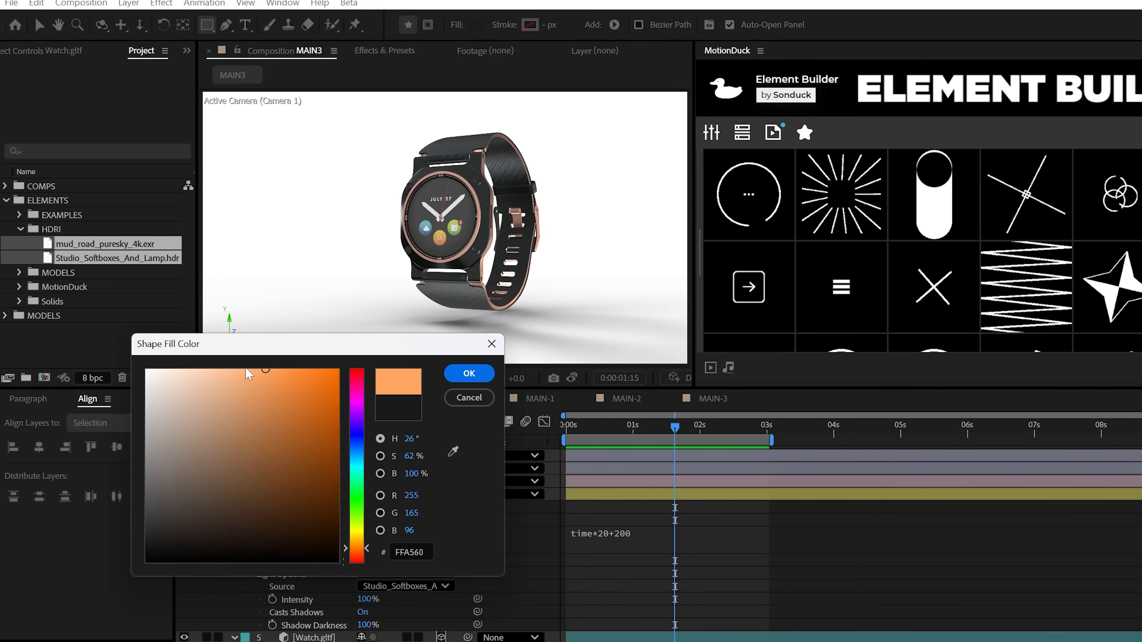
pyautogui.click(468, 373)
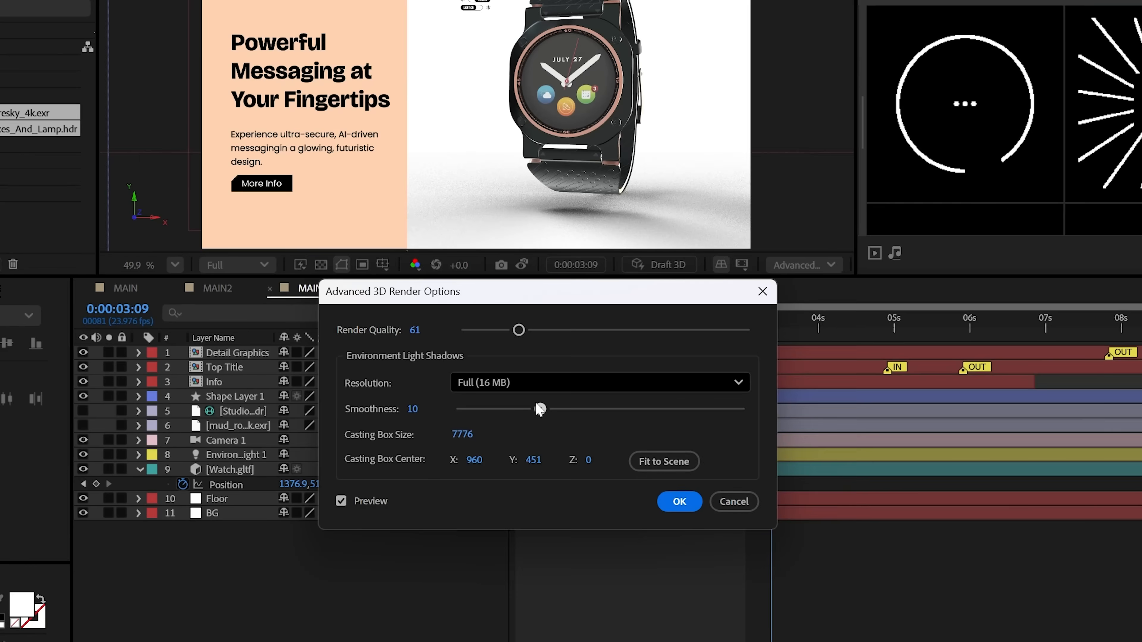
# - Raise the environment shadow Smoothness and fit the shadow casting area to the scene
pyautogui.click(661, 443)
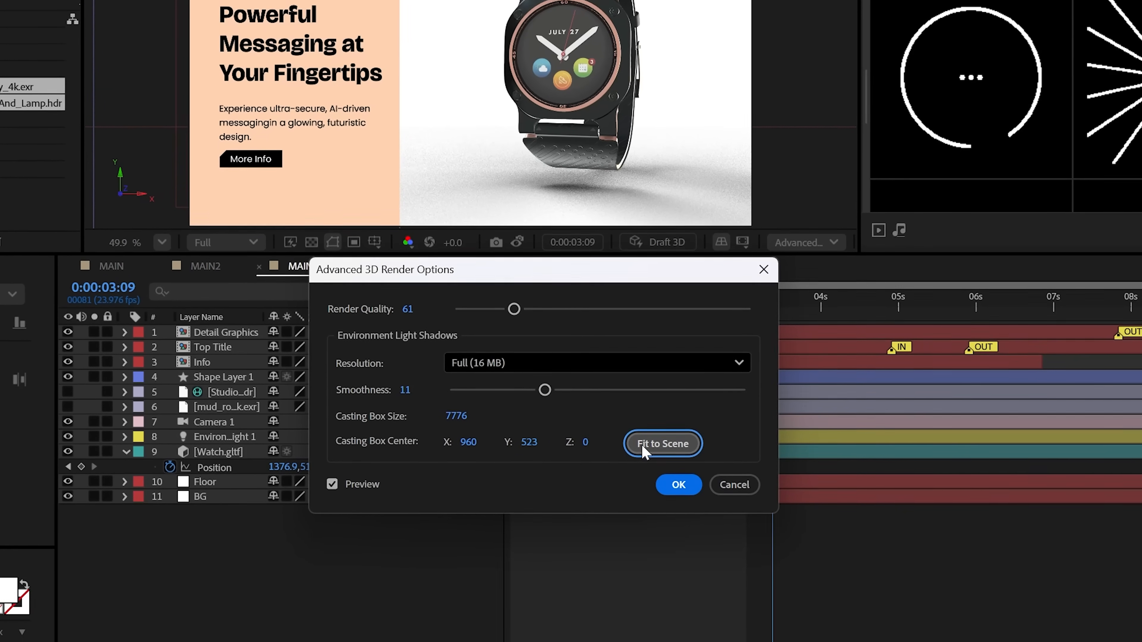
pyautogui.click(677, 484)
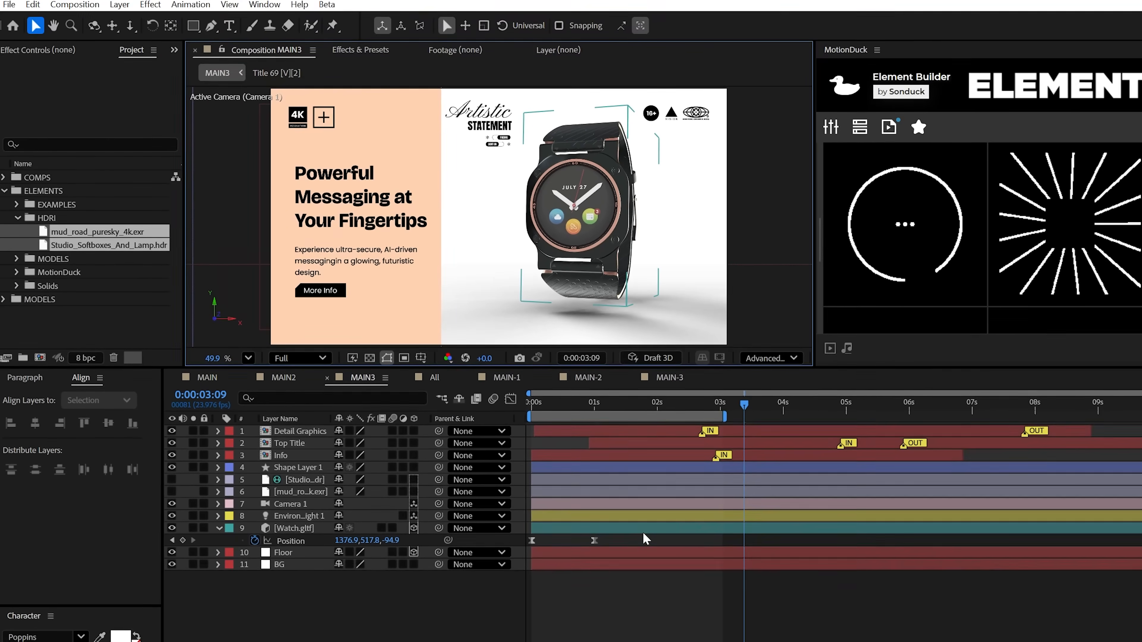